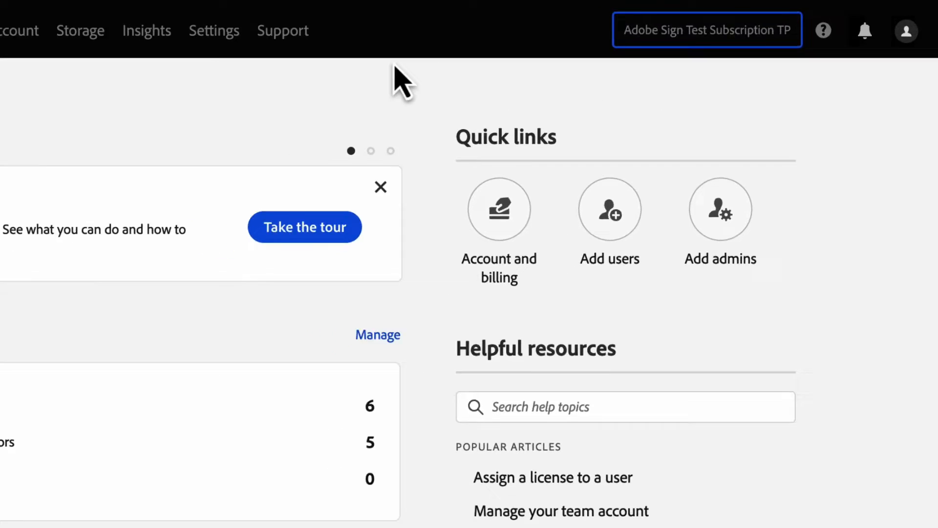
Show the Products area listing Acrobat Pro, Animate, Audition and Creative Cloud All Apps.
click(319, 17)
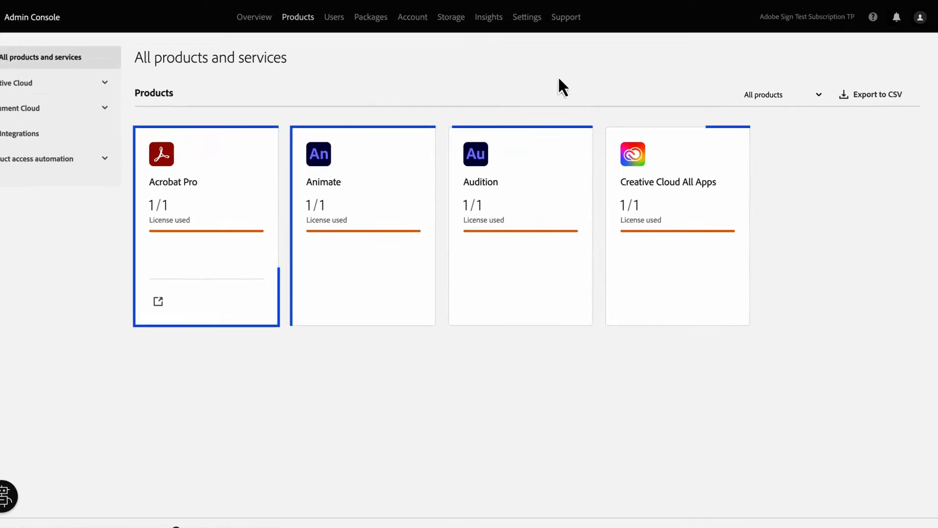
Keep the product filter on All products, then list the six active users.
click(781, 94)
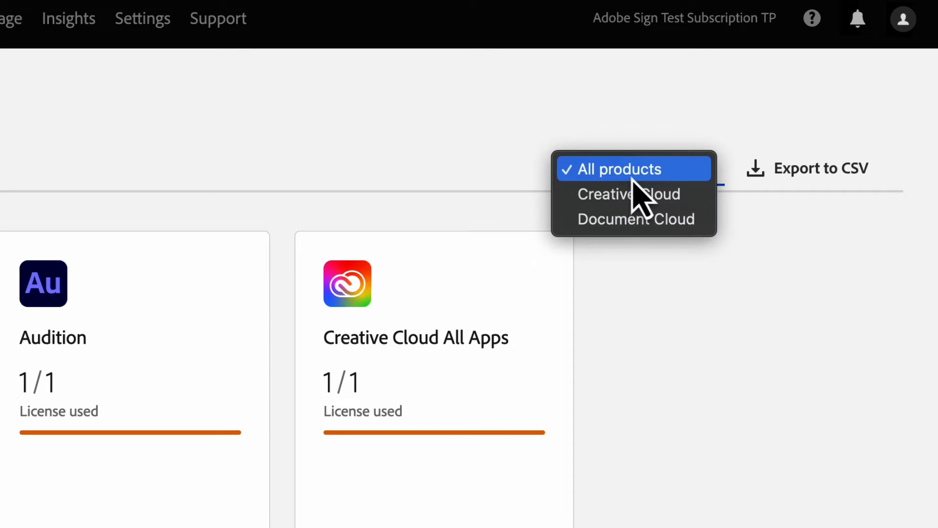
click(622, 169)
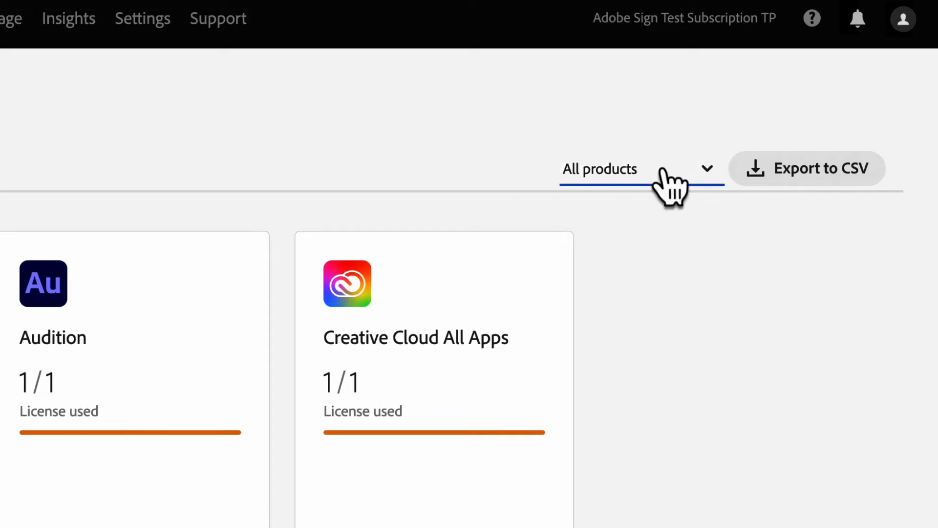
click(354, 17)
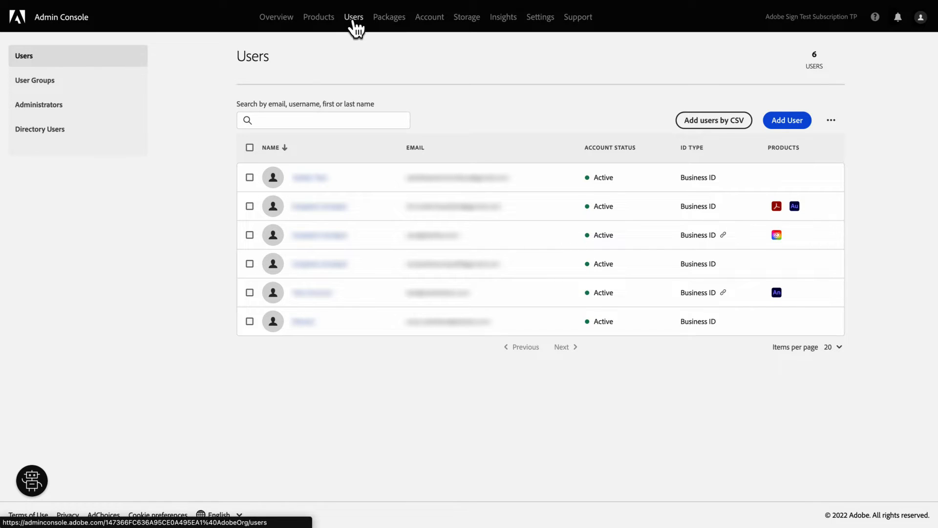
Preview the Acrobat macOS package template, then list the six created packages.
click(390, 16)
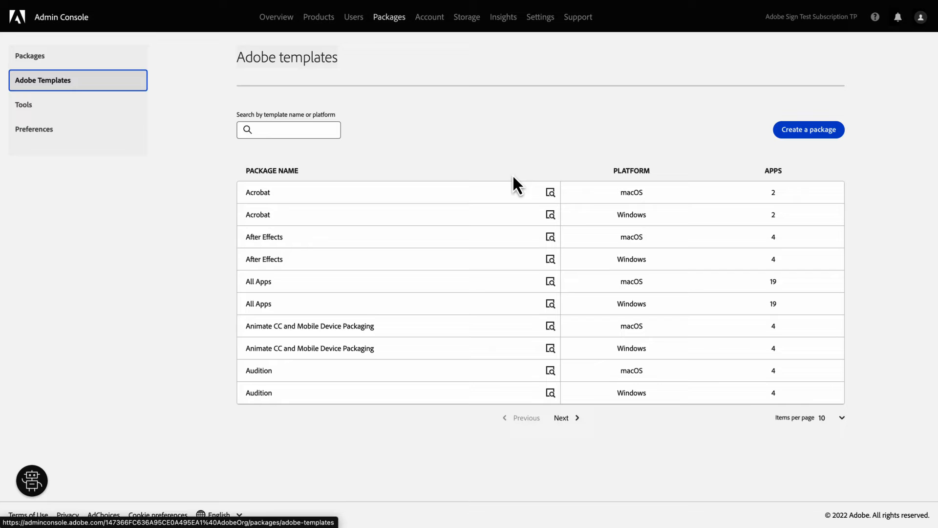
click(550, 192)
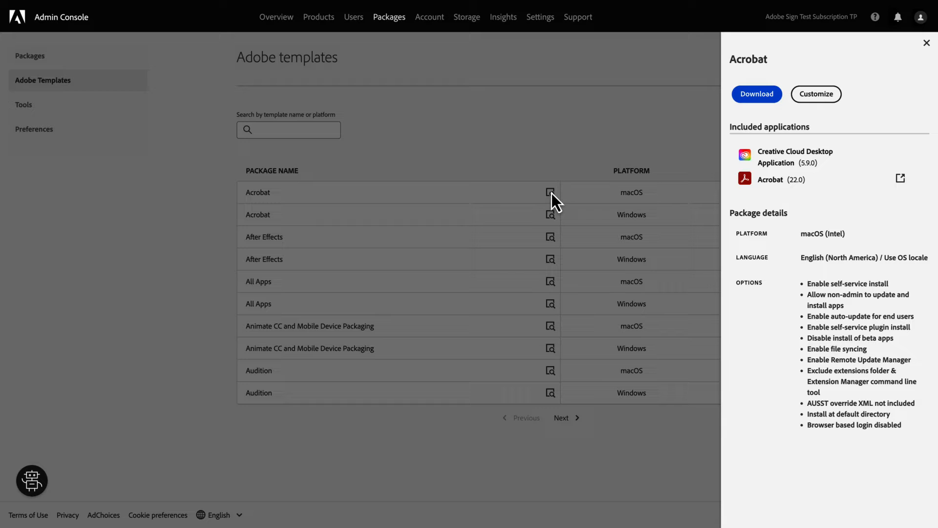
click(926, 43)
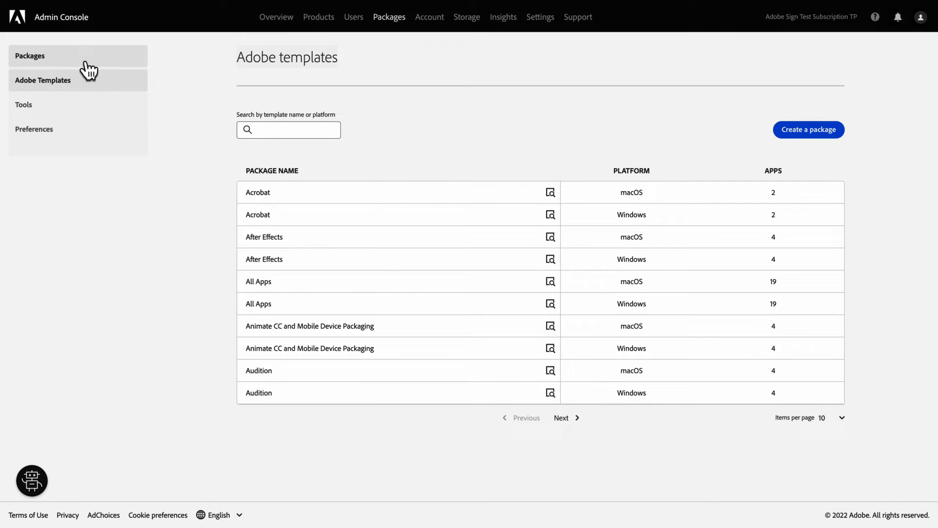
click(30, 55)
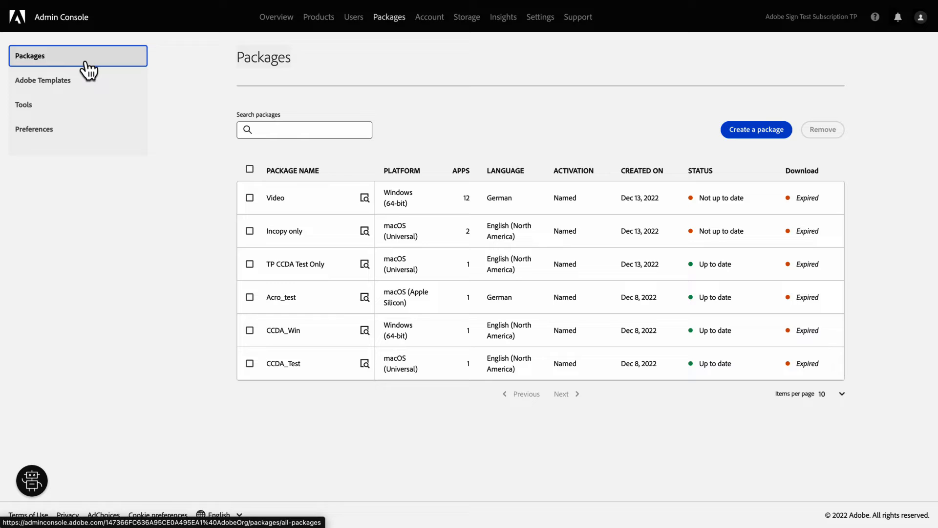
View the downloadable admin packaging tools, then the packaging Preferences page.
click(23, 105)
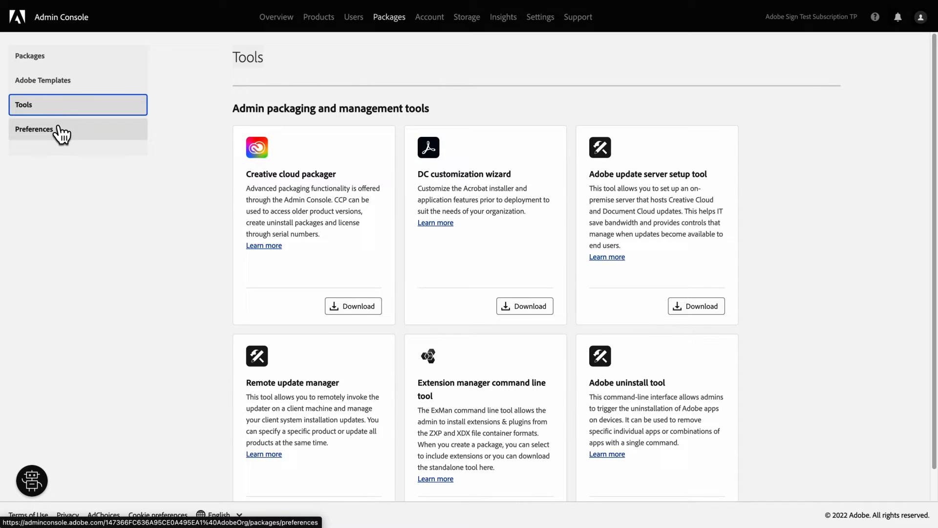
click(34, 129)
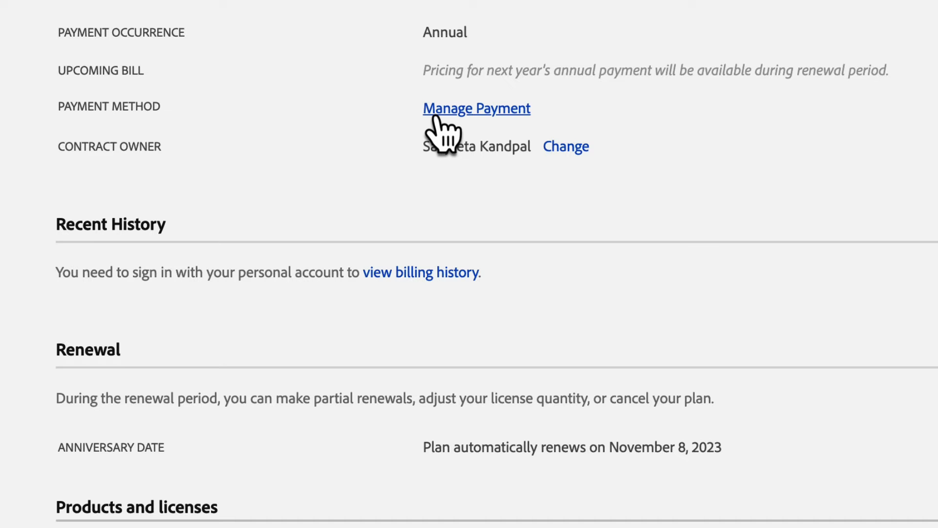
Show the Account payment method: purchase order with unpaid-invoices notice and one invoice.
click(475, 109)
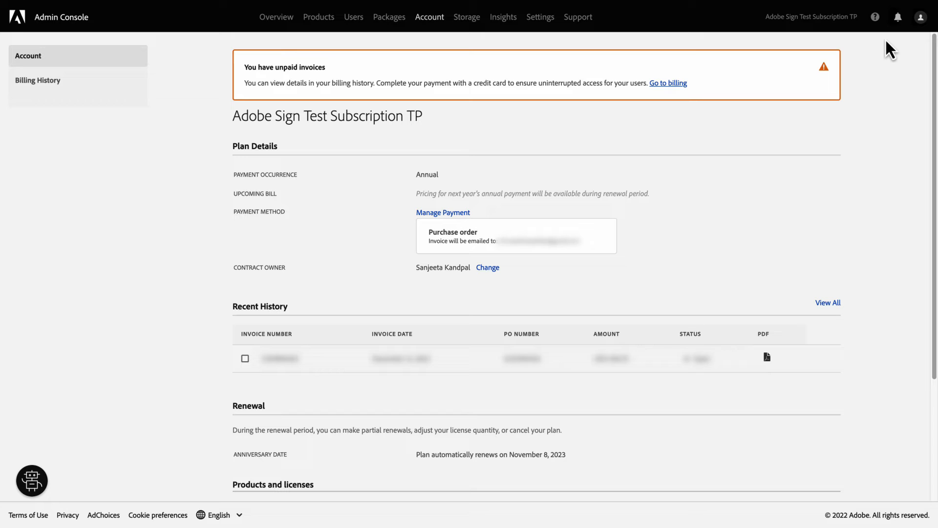
mouse_move(467, 17)
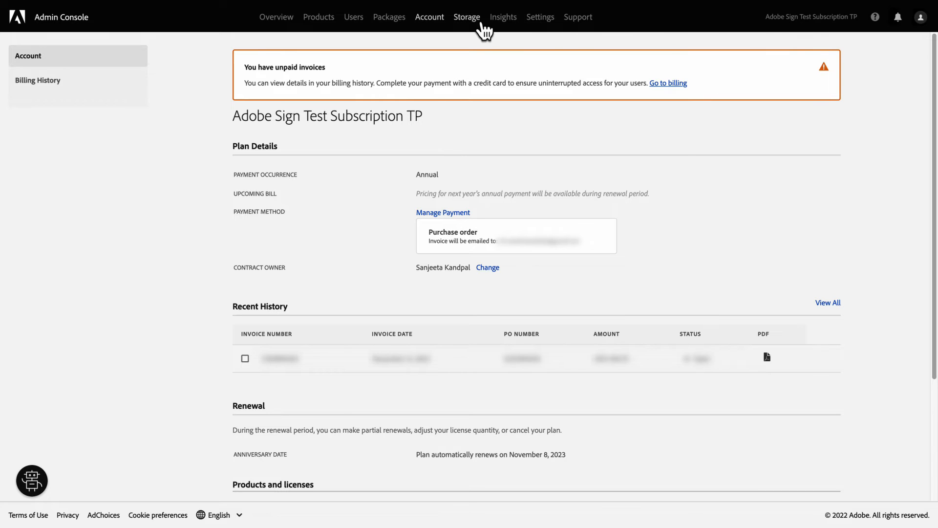
Browse the Storage overview: 9.8 MB of 3.1 TB used across three user folders.
click(467, 17)
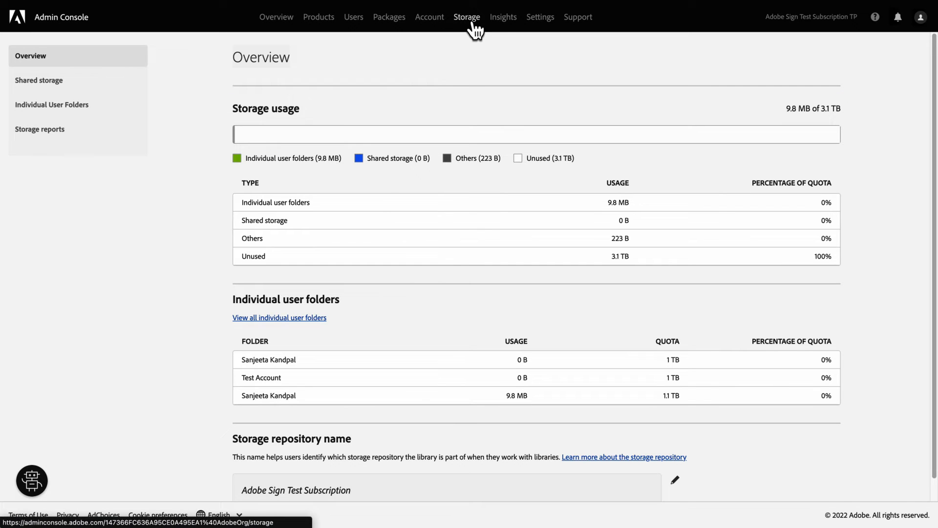
scroll(down, 3)
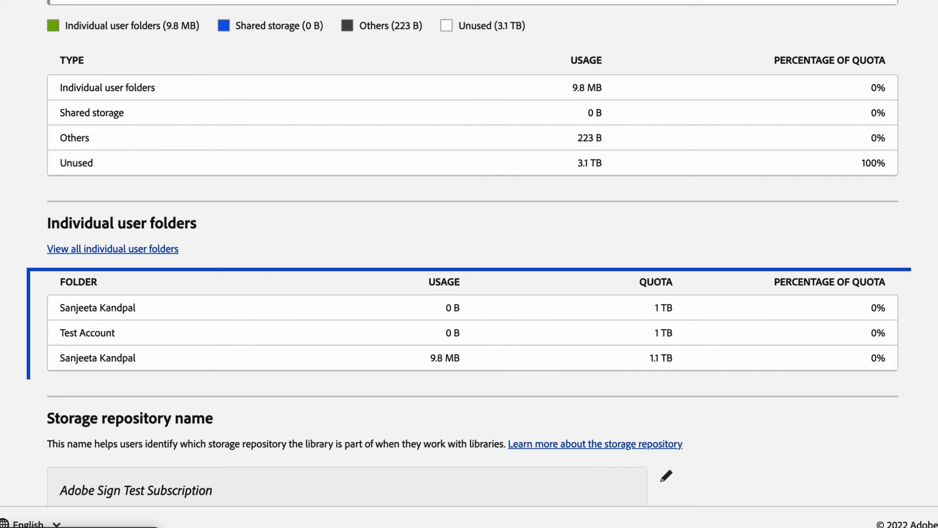
click(112, 249)
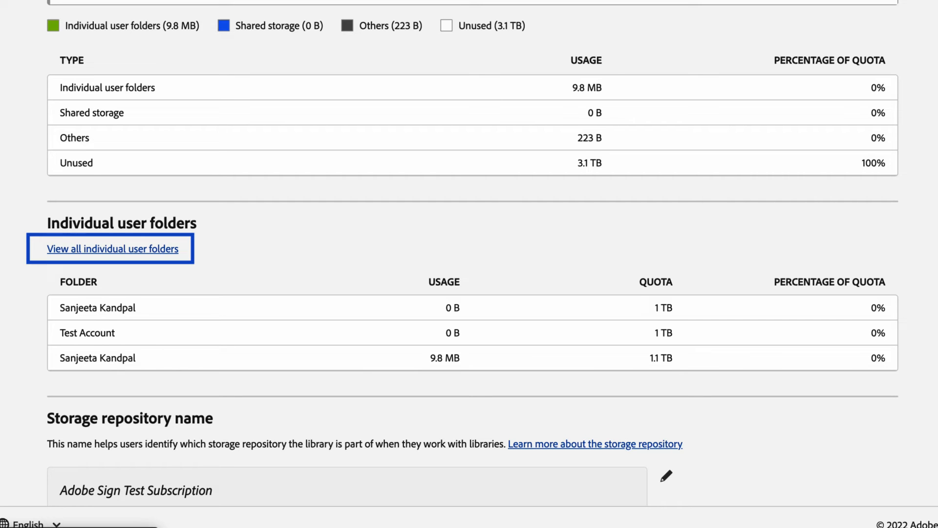
scroll(up, 3)
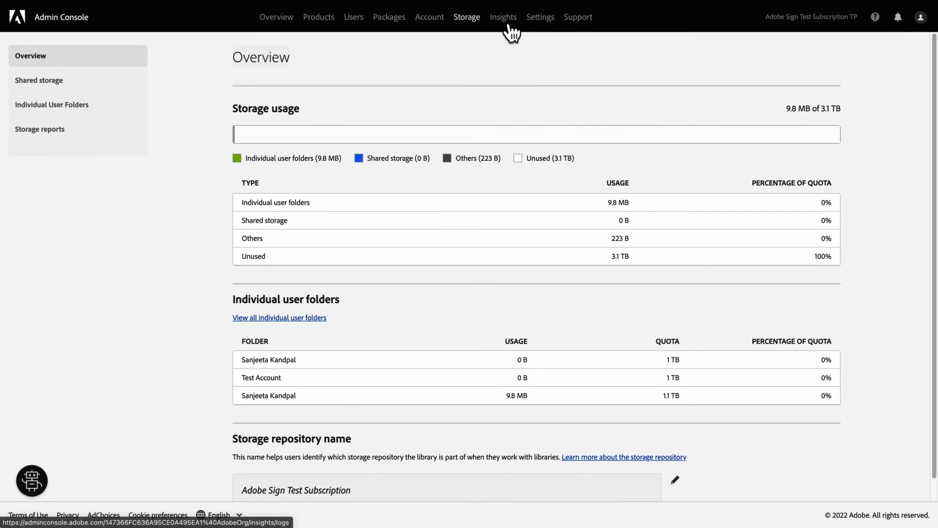
Dismiss the Insights announcement, review the Audit log, then view Identity settings' Business ID directory.
click(503, 16)
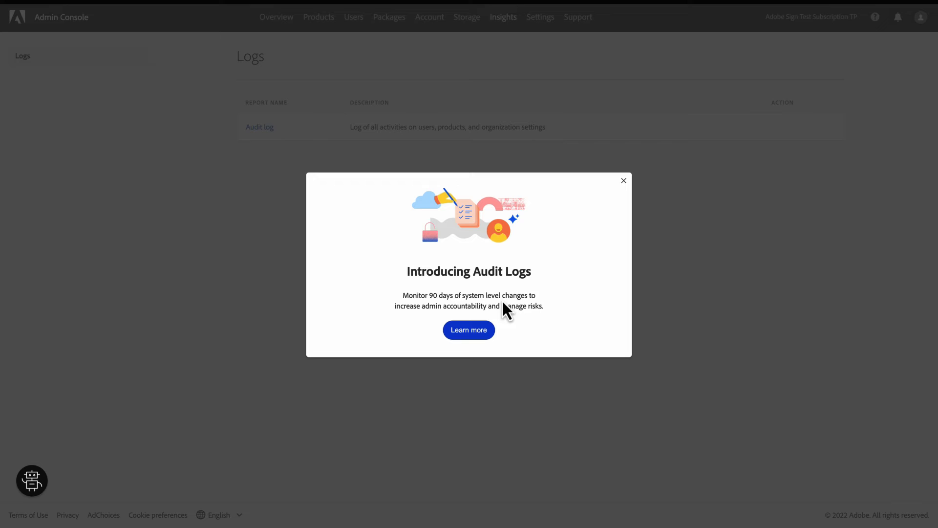
click(623, 180)
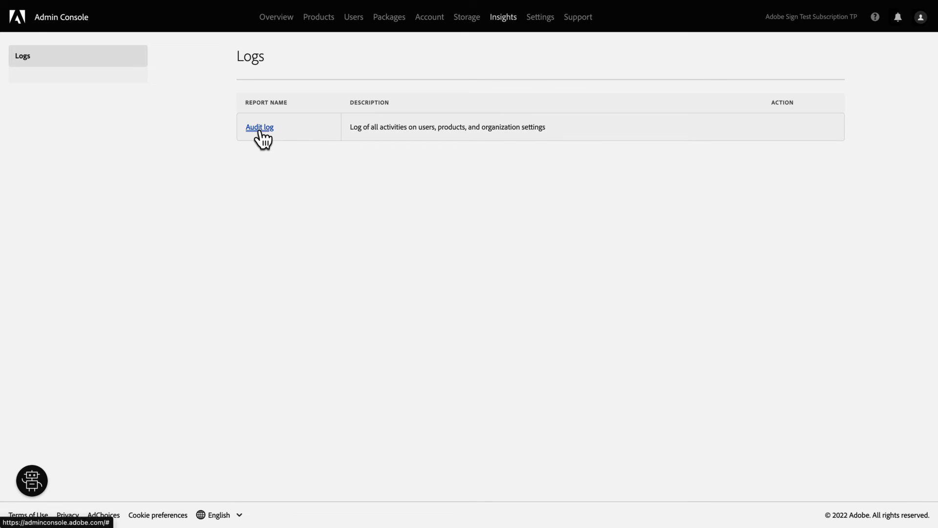
click(260, 127)
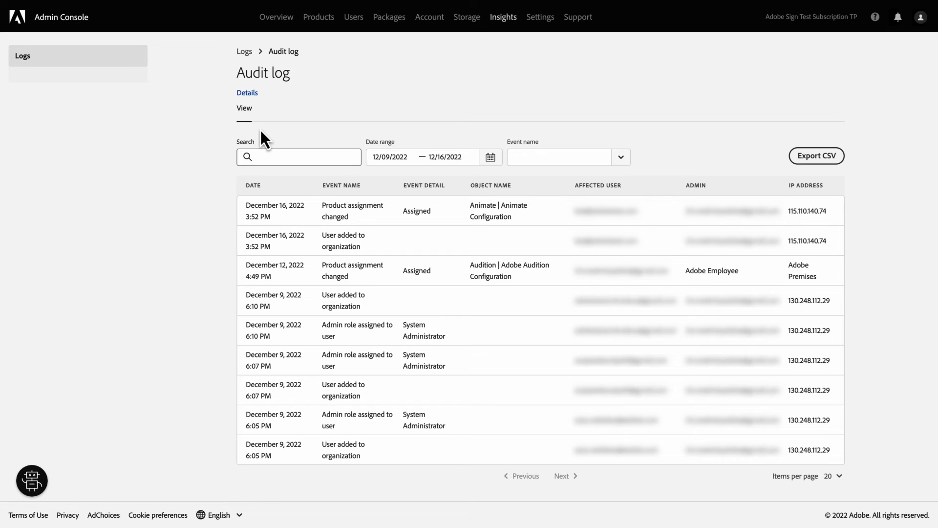
click(540, 16)
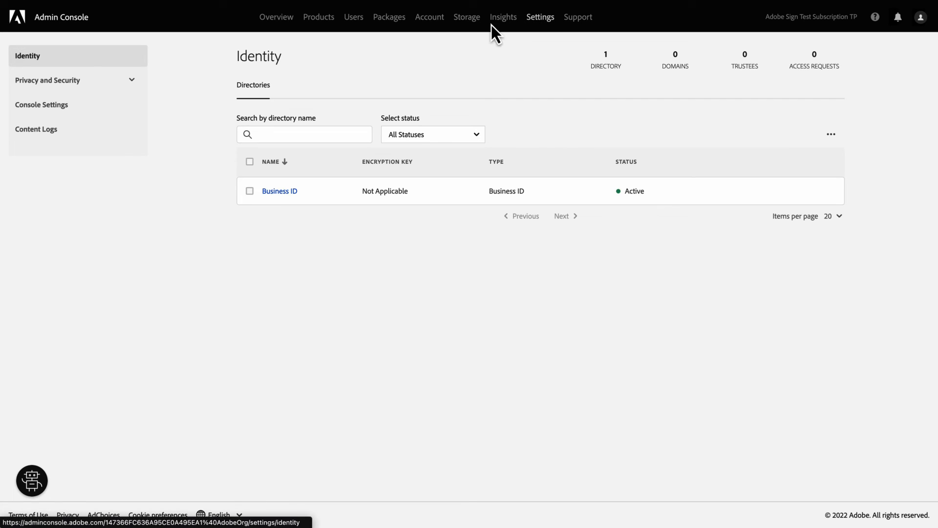
View Console Settings and the empty Content Logs, then the Support Summary with 24/7 phone line.
click(77, 104)
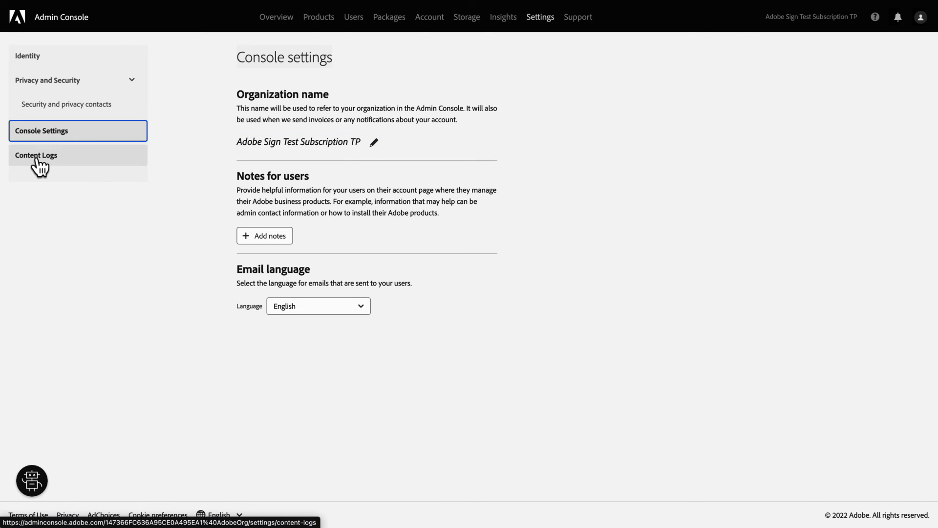
click(35, 155)
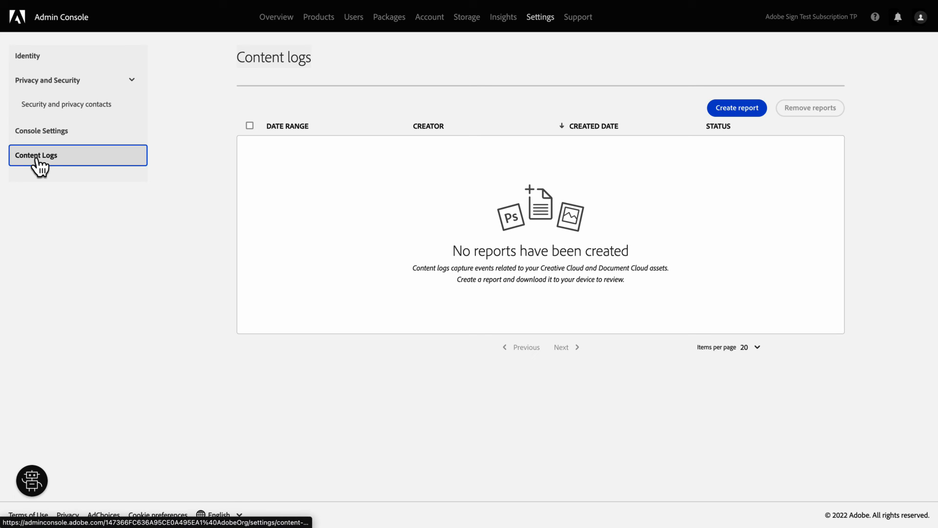
mouse_move(486, 31)
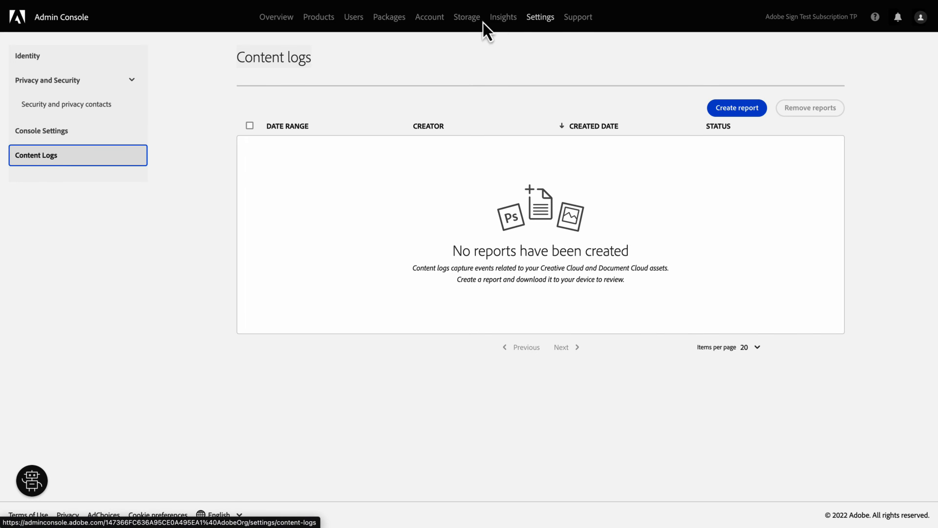
click(577, 17)
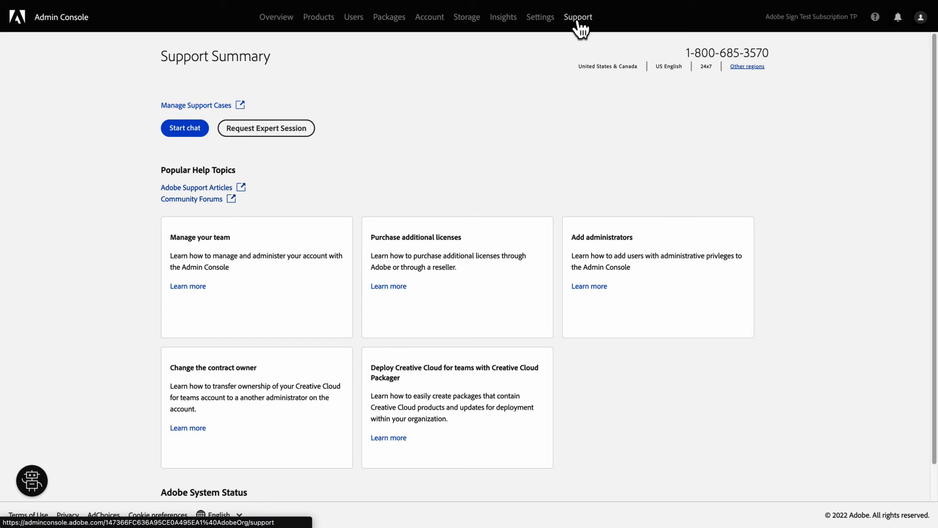